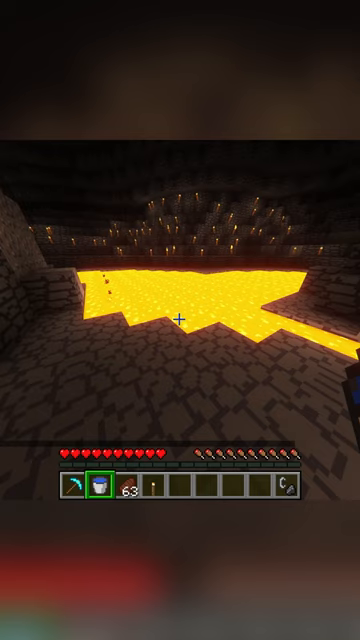
Step: Read the village X coordinate 264 and divide it by 8 in Calculator, giving 33
key("Win")
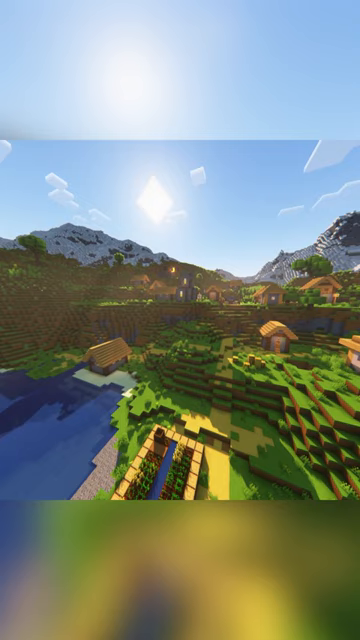
key("F3")
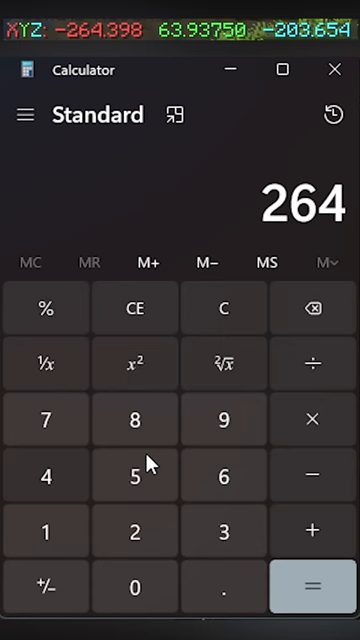
left_click(313, 585)
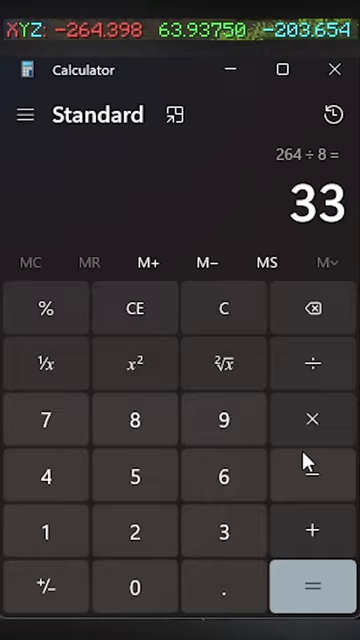